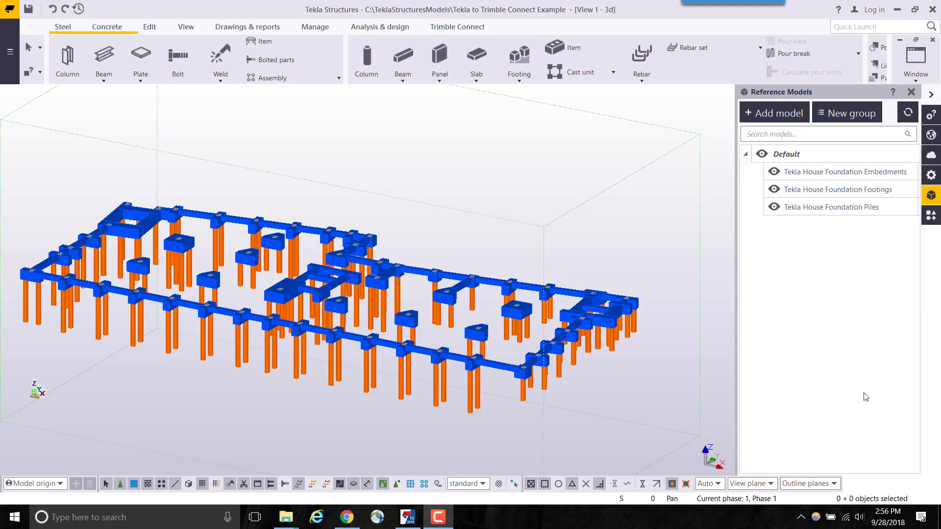
mouse_move(831, 189)
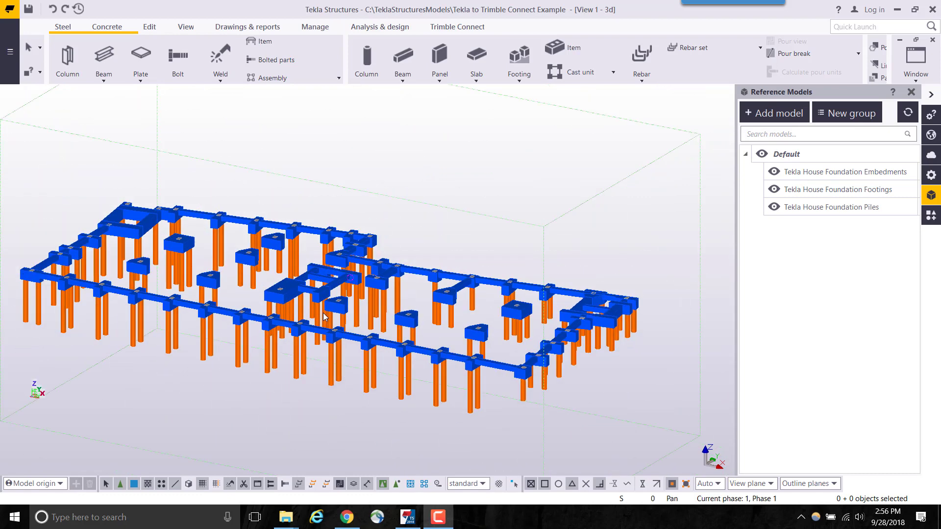
mouse_move(374, 201)
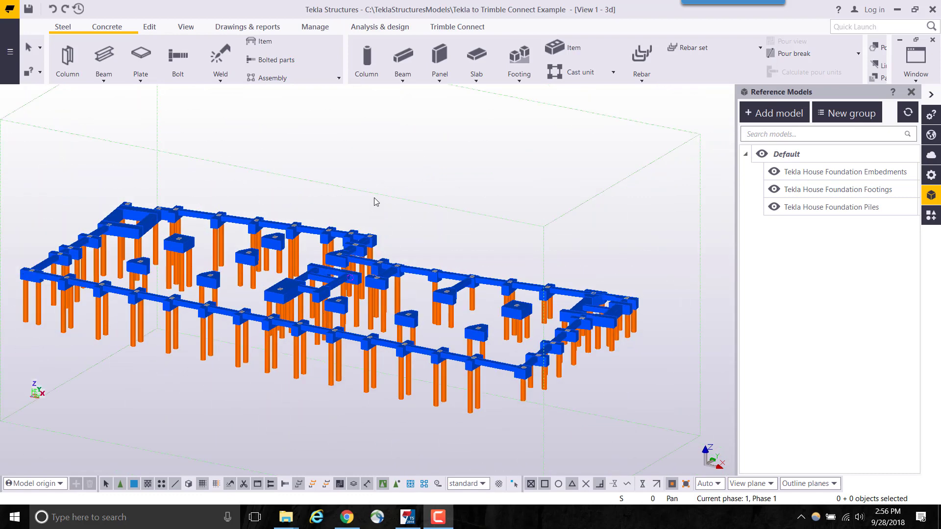
mouse_move(457, 26)
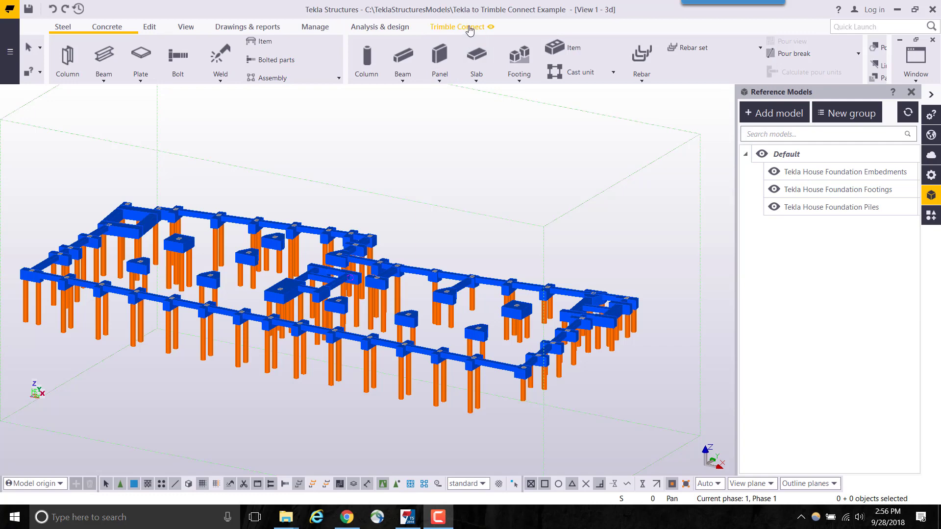
- Show the Trimble Connect Web, Desktop and Connector tools in the ribbon
click(457, 27)
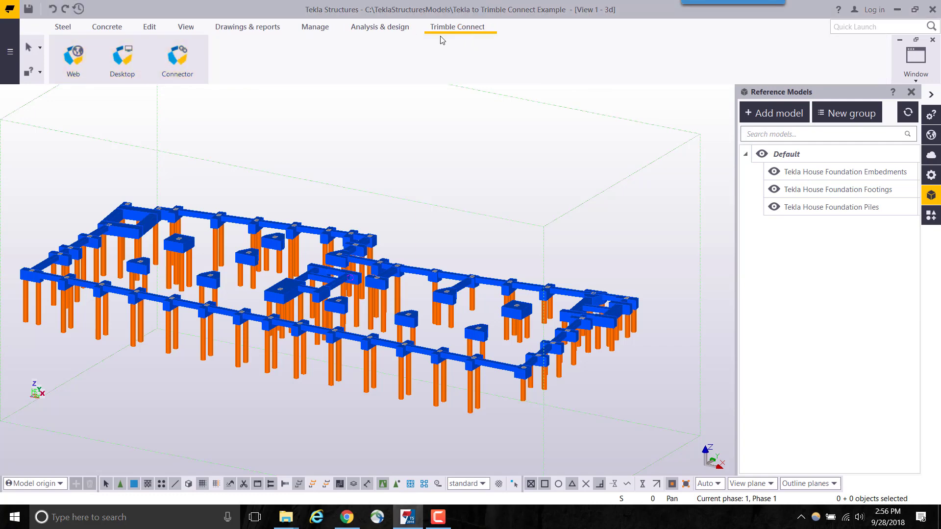
mouse_move(176, 60)
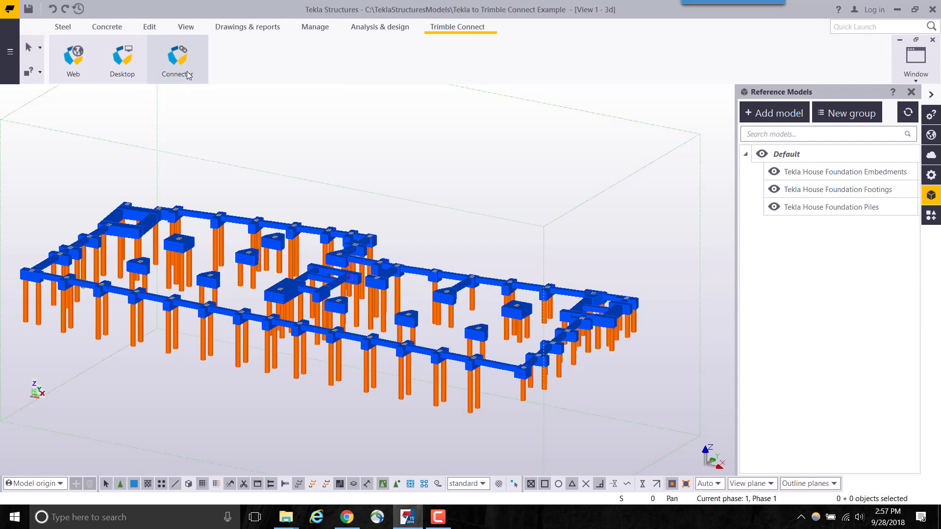
- Sign in to Trimble Connect through the Connector as user 'riley'
click(174, 59)
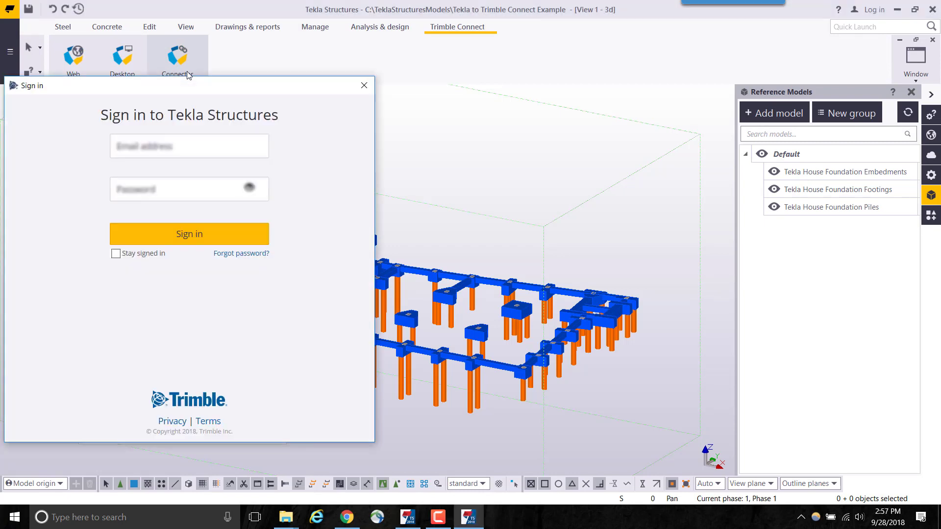
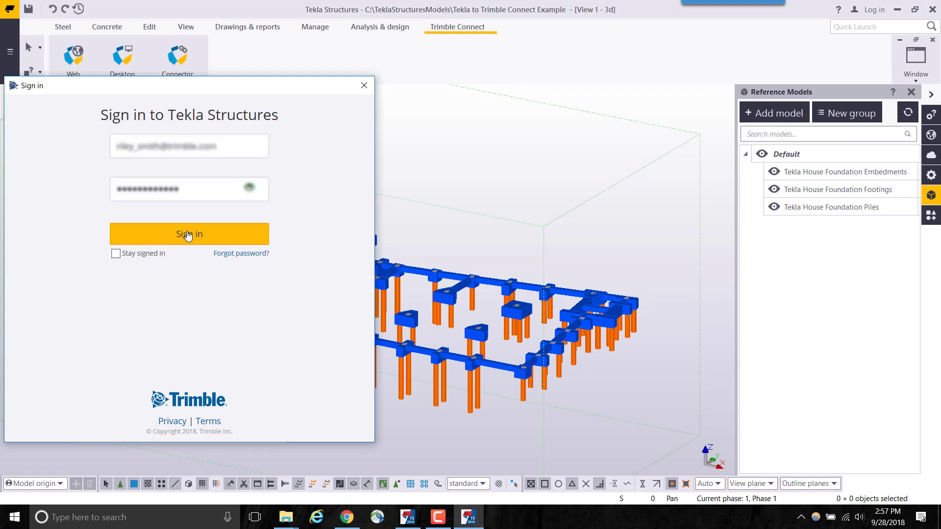
click(188, 233)
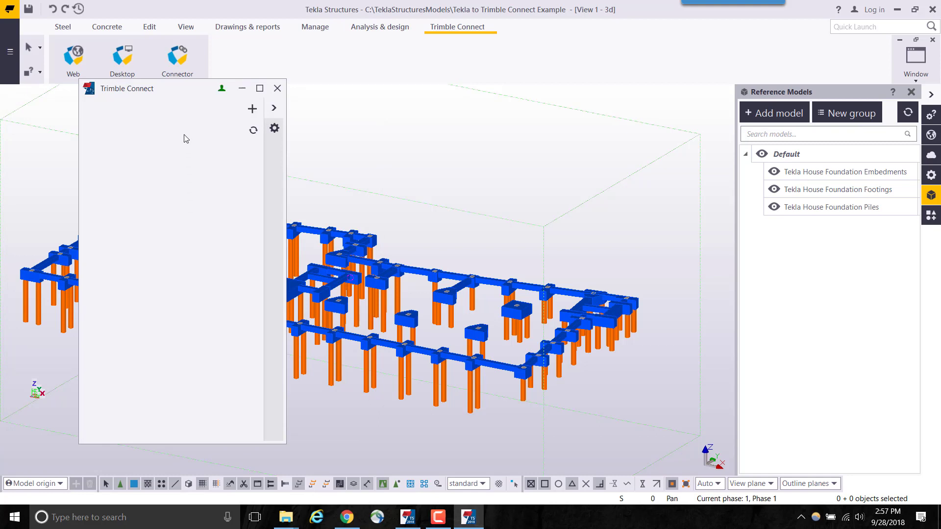
mouse_move(252, 108)
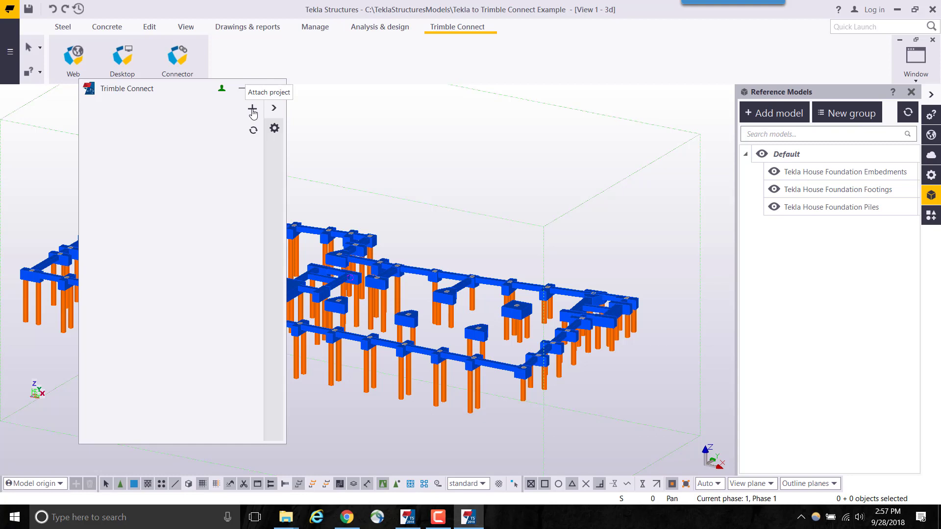
- Attach the TCH Video Demo project from the northAmerica region to the model
click(252, 109)
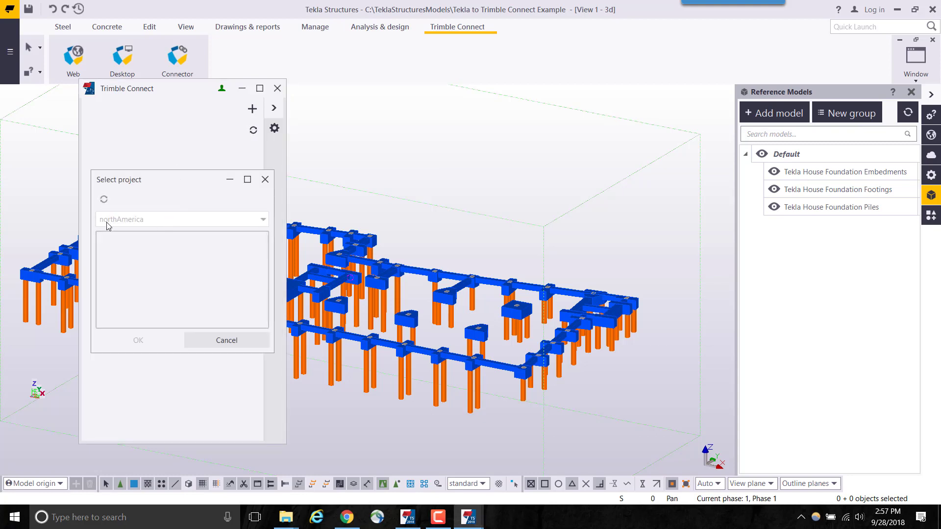
click(182, 219)
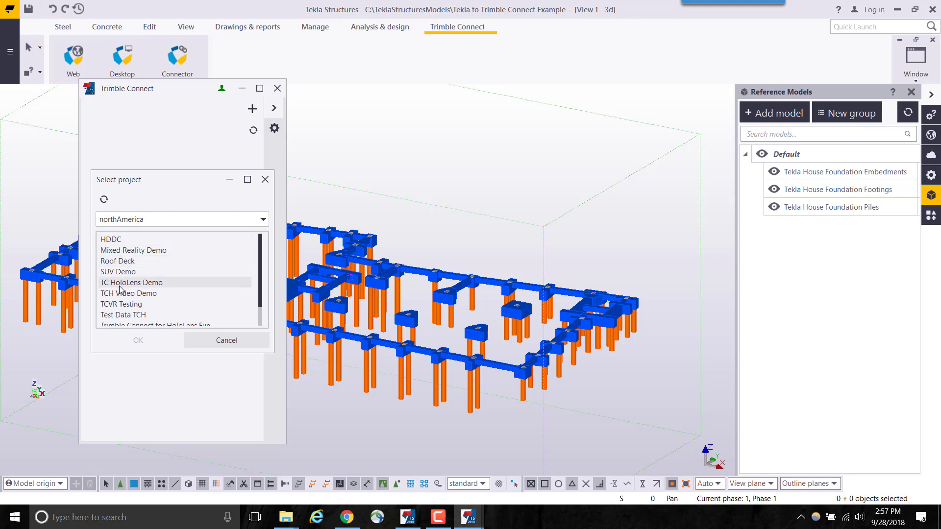
click(128, 294)
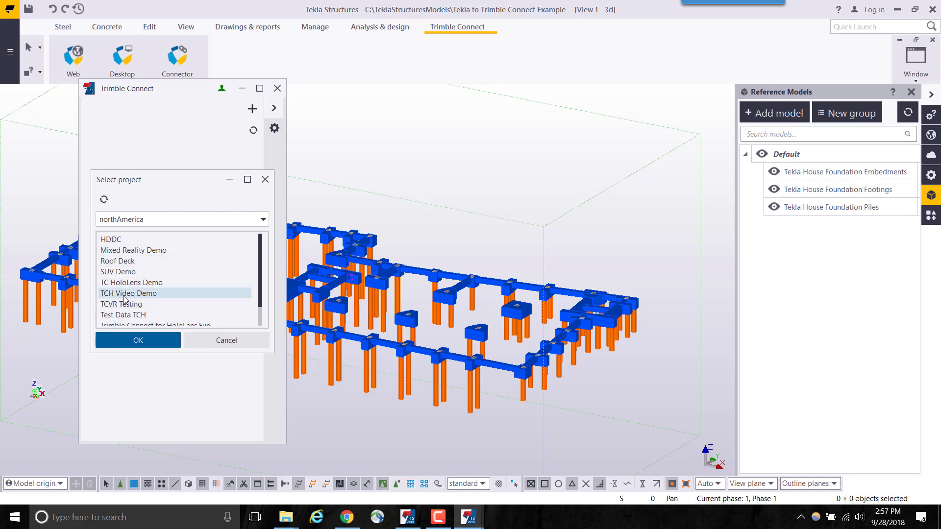
click(138, 341)
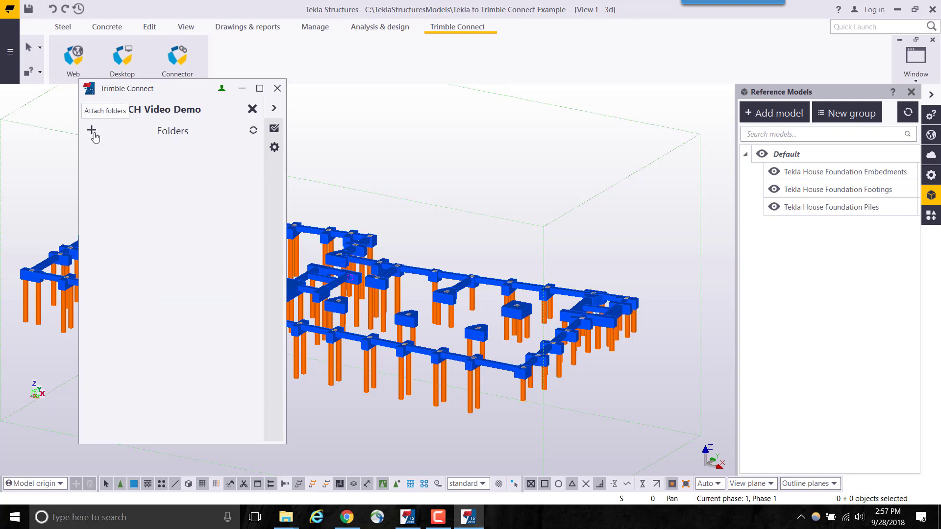
- Attach the TCH Video Demo folder and upload the Foundation Piles ifcZIP into it
click(91, 130)
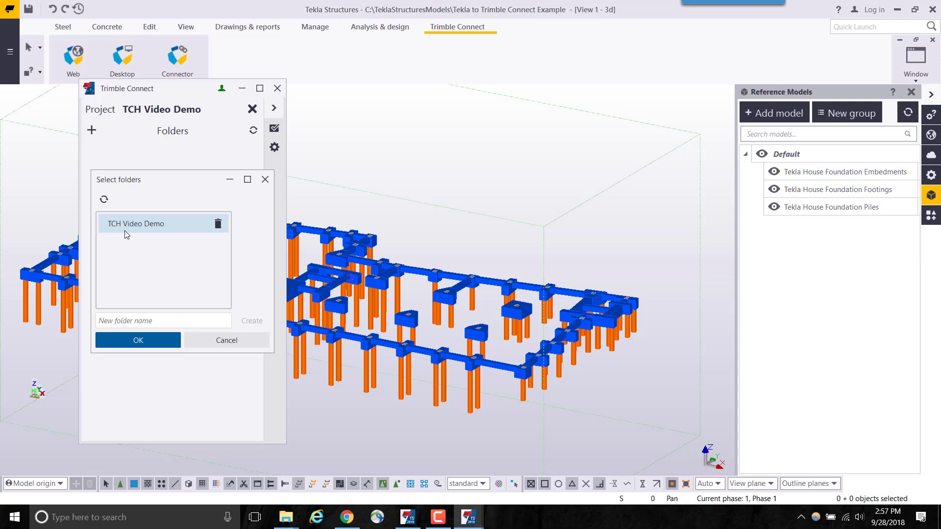
click(135, 223)
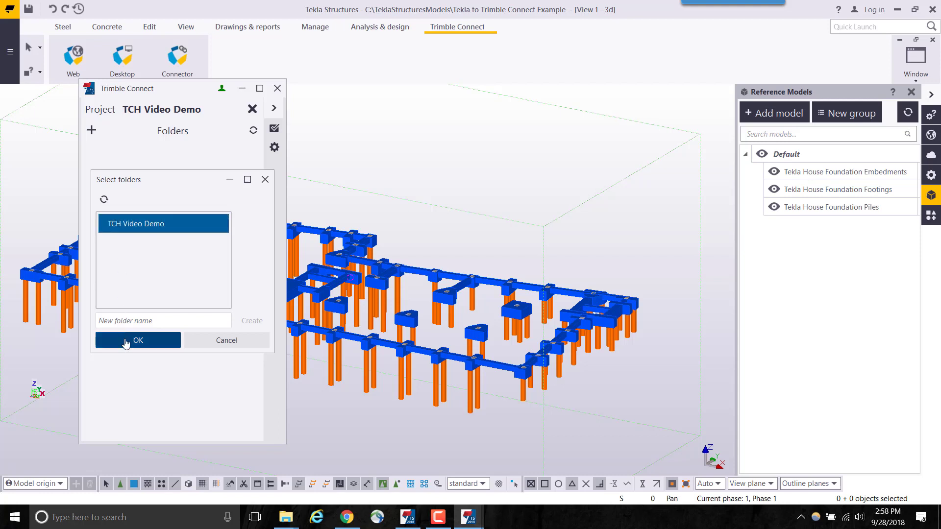
click(138, 341)
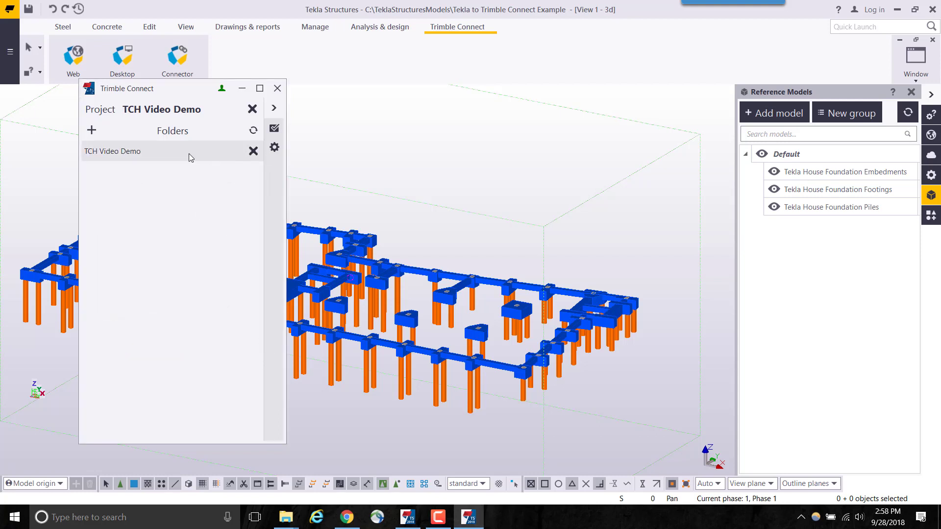
click(113, 151)
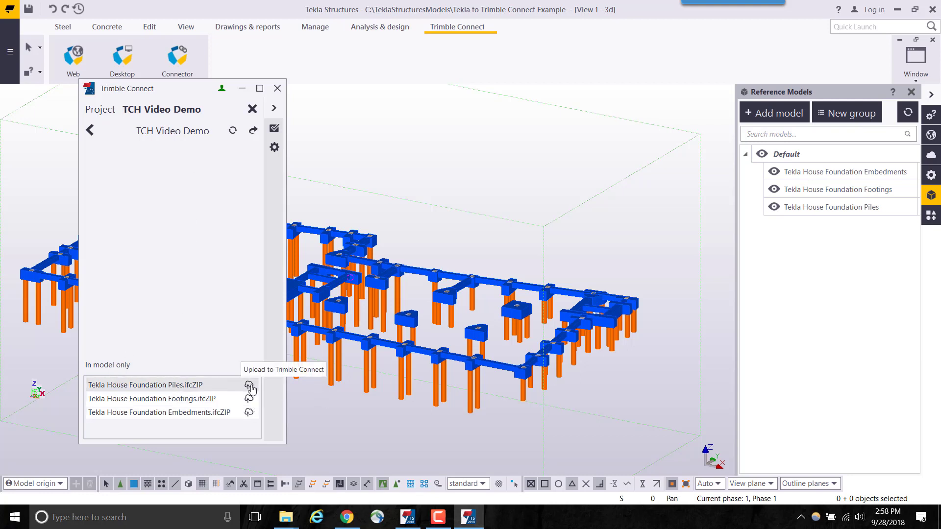
click(249, 389)
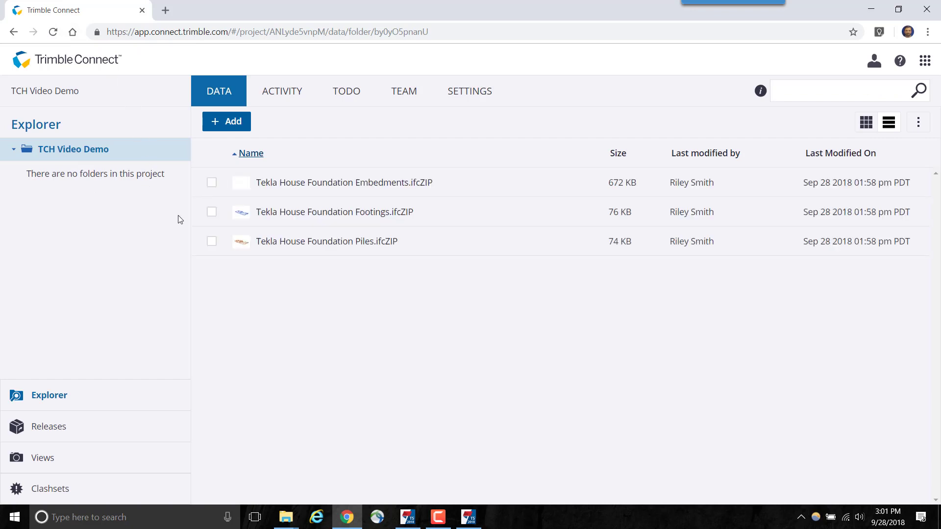
mouse_move(254, 269)
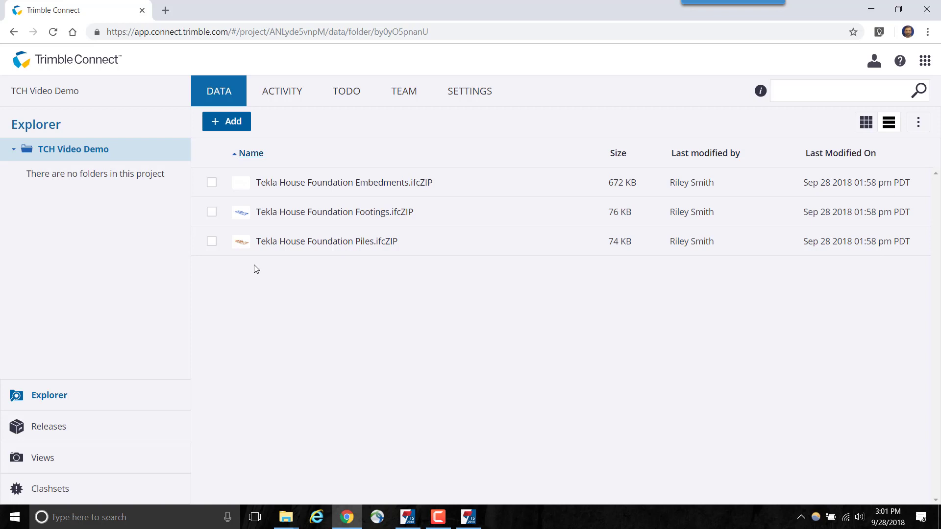
mouse_move(300, 211)
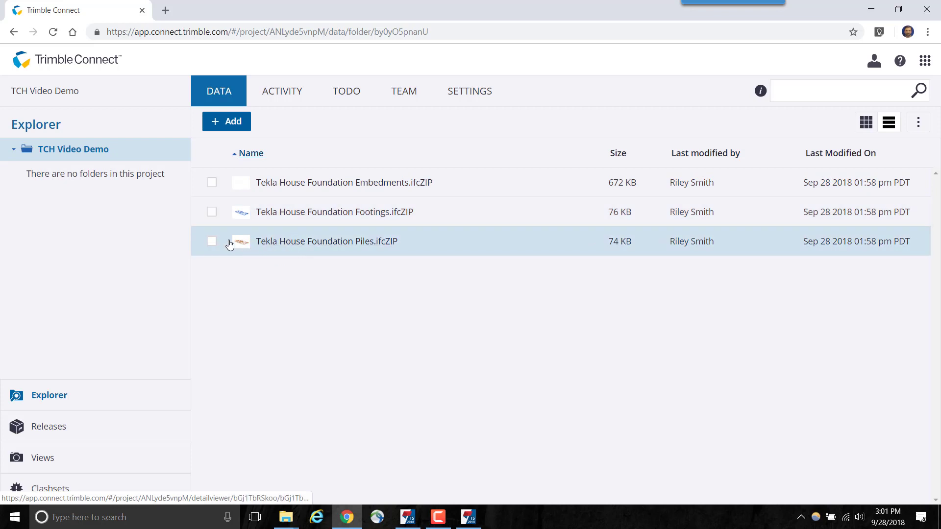
- Open Tekla House Foundation Piles.ifcZIP from the TCH Video Demo data page
click(211, 241)
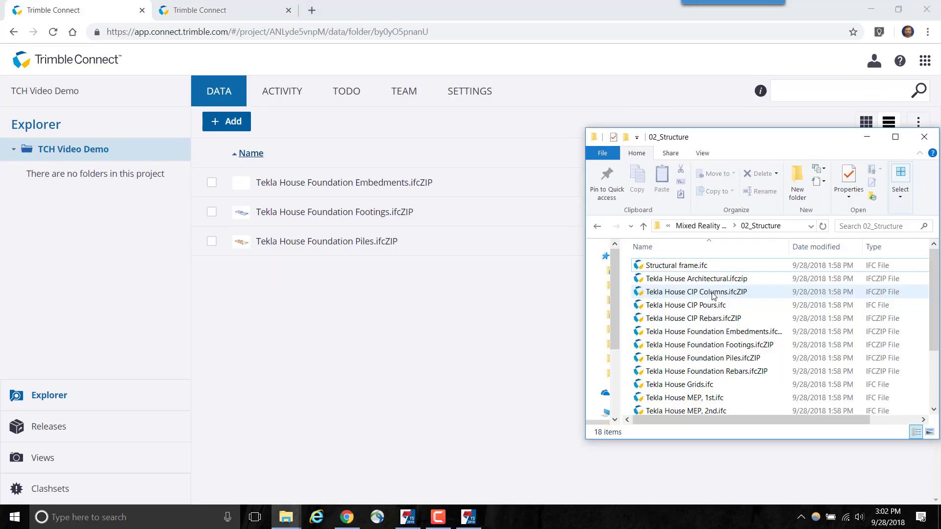
- Select Tekla House CIP Columns.ifcZIP and CIP Rebars.ifcZIP and add them to the project
click(696, 291)
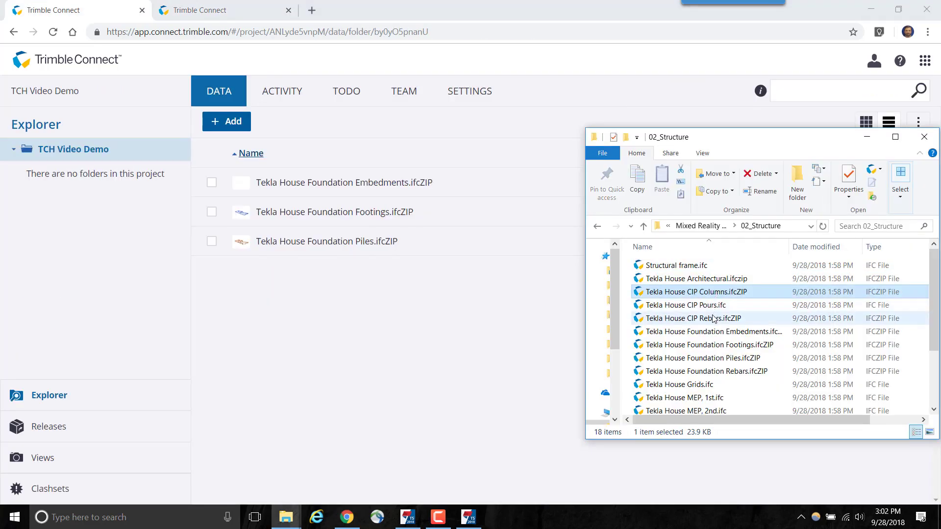
click(690, 318)
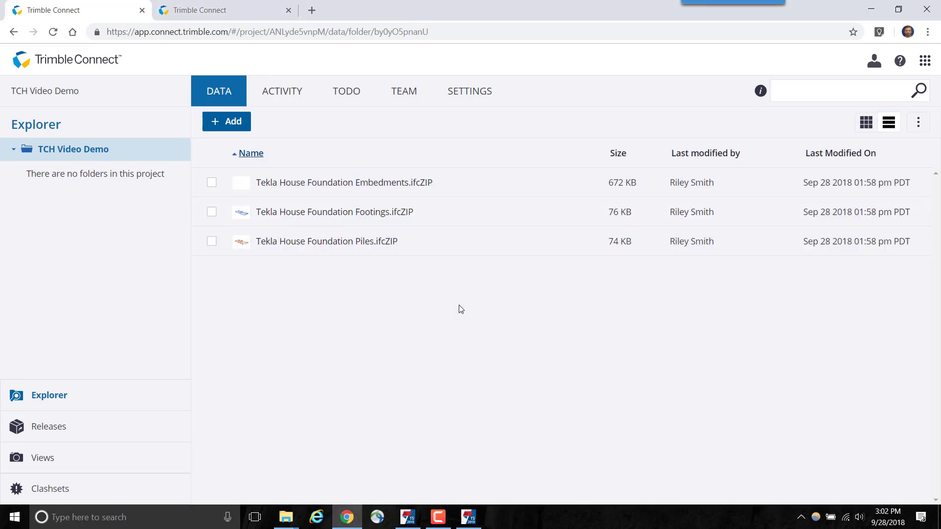
click(226, 121)
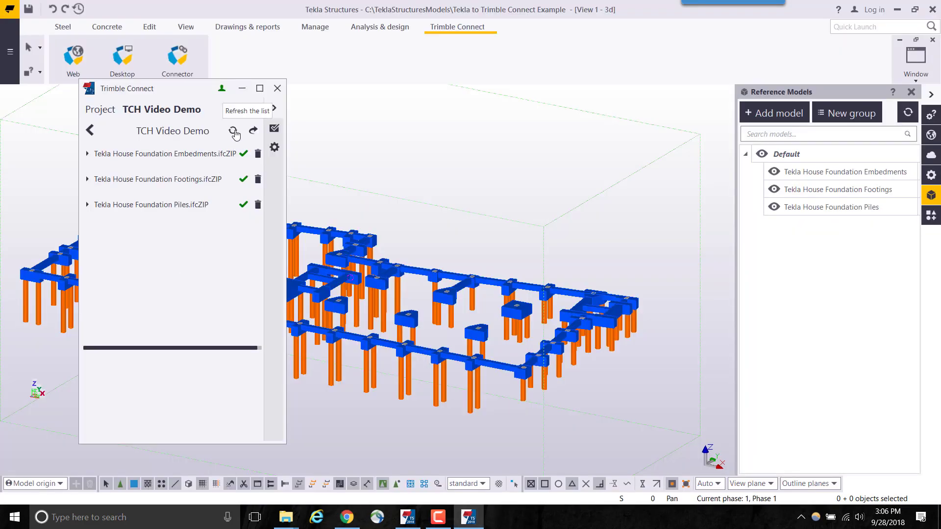
- Refresh the Connector list, sync the CIP Columns and Rebars models, and minimize the panel
click(234, 131)
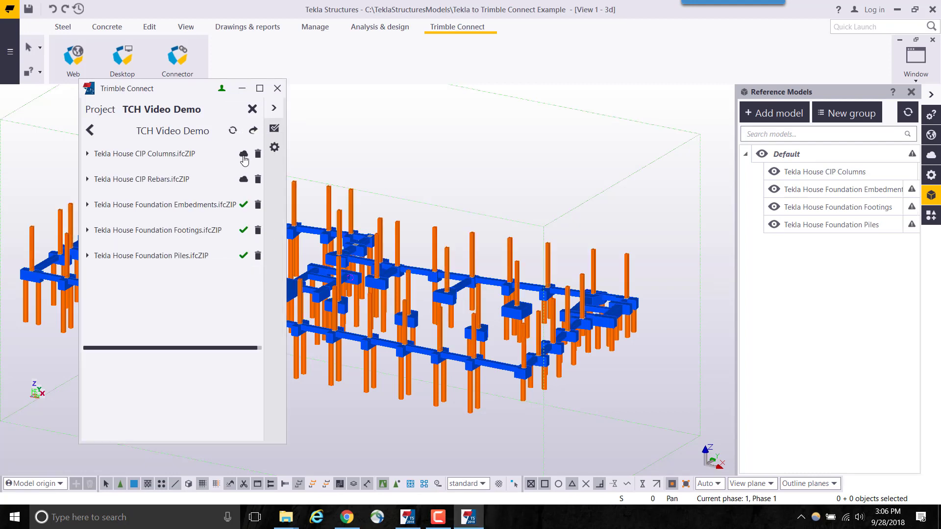
click(243, 155)
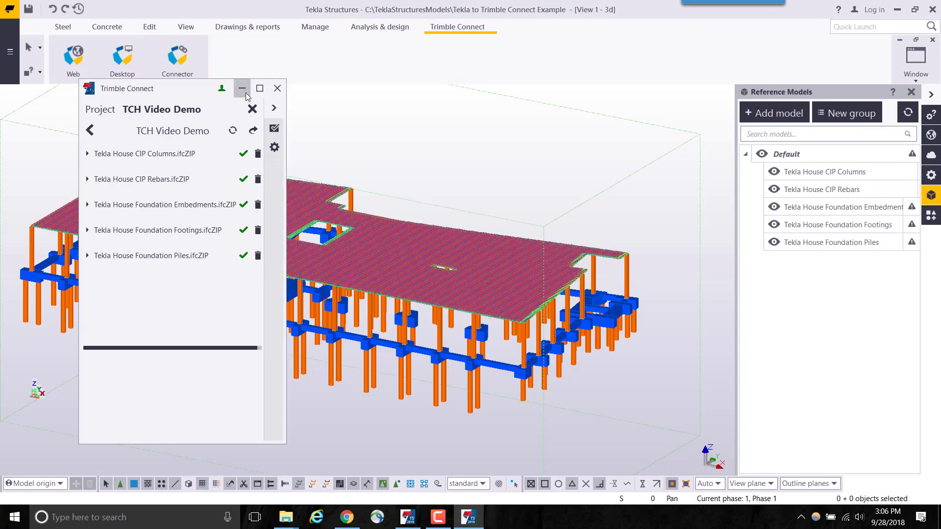
click(242, 88)
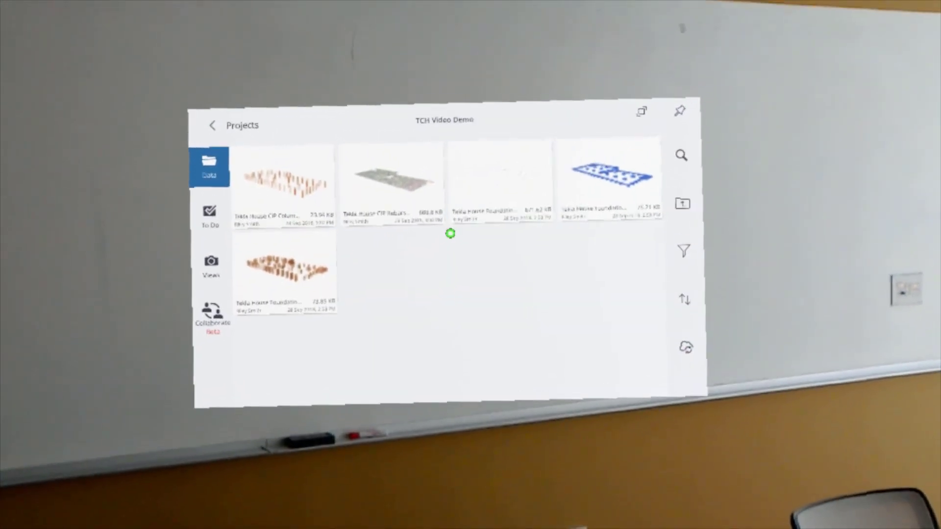
- Start selecting the model tiles in the TCH Video Demo project
click(402, 179)
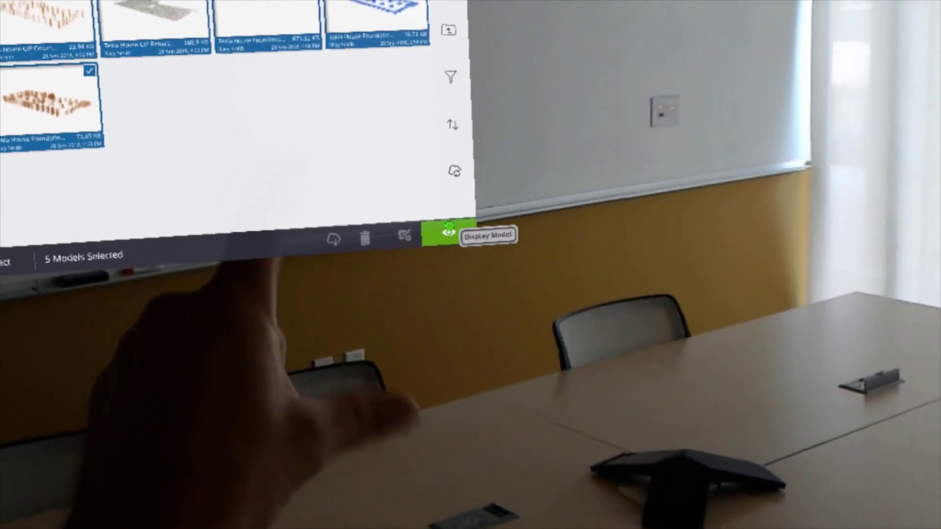
- Display the five selected models and pick a spot to jump into immersive mode
click(447, 233)
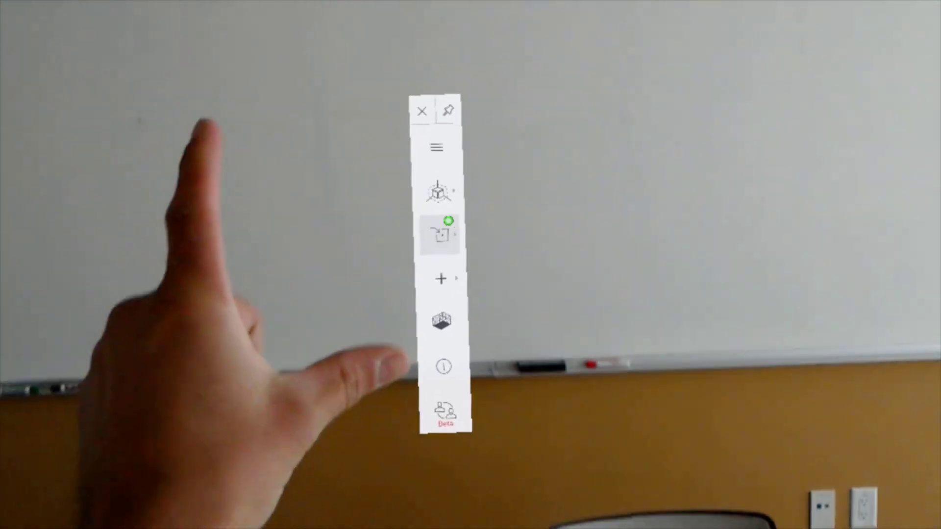
click(441, 235)
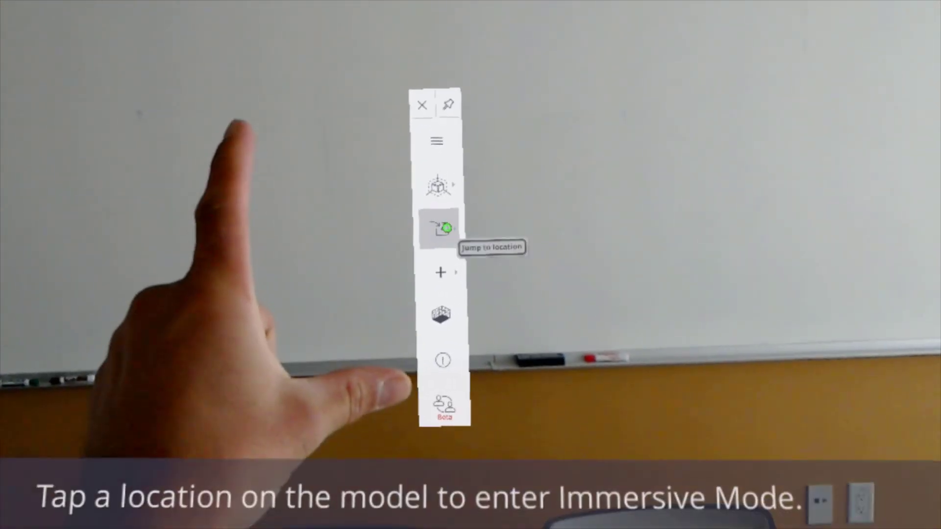